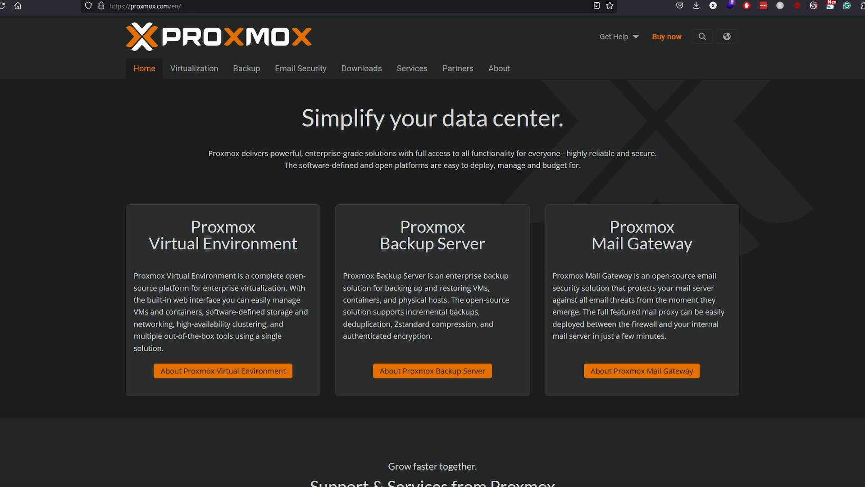
mouse_move(210, 61)
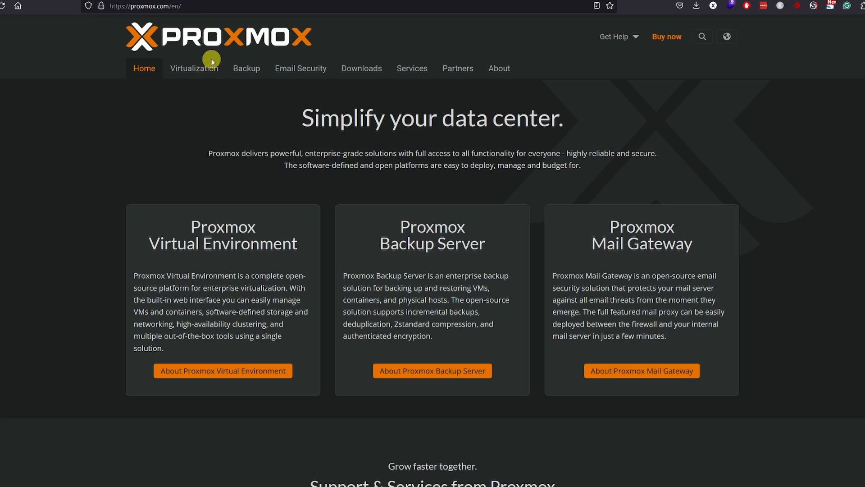
Step: Go to the Downloads page of proxmox.com listing the Proxmox VE 8.1 ISO Installer
click(362, 68)
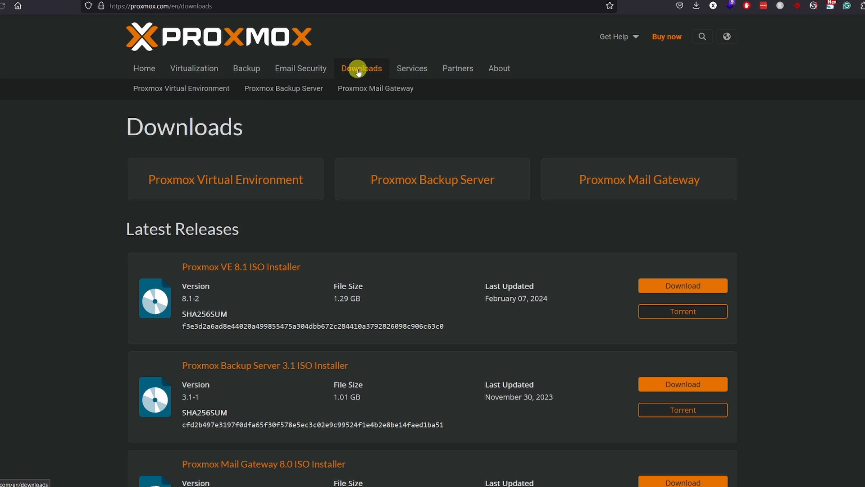
mouse_move(44, 168)
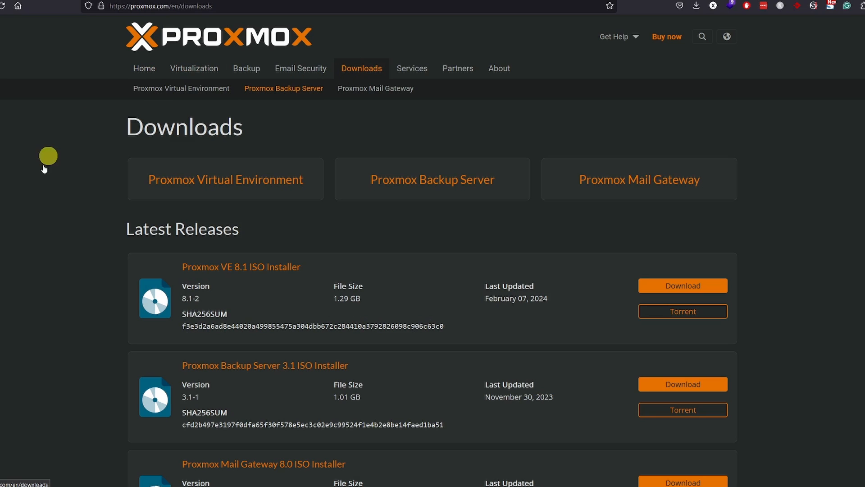
mouse_move(242, 266)
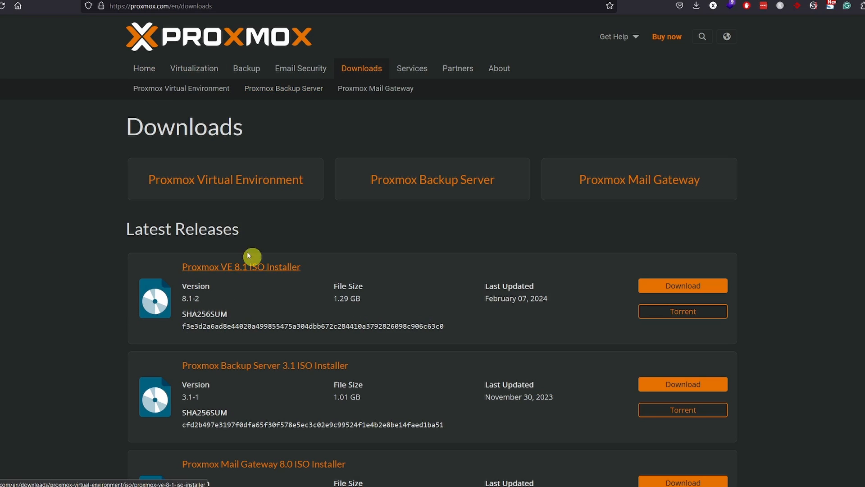
mouse_move(579, 302)
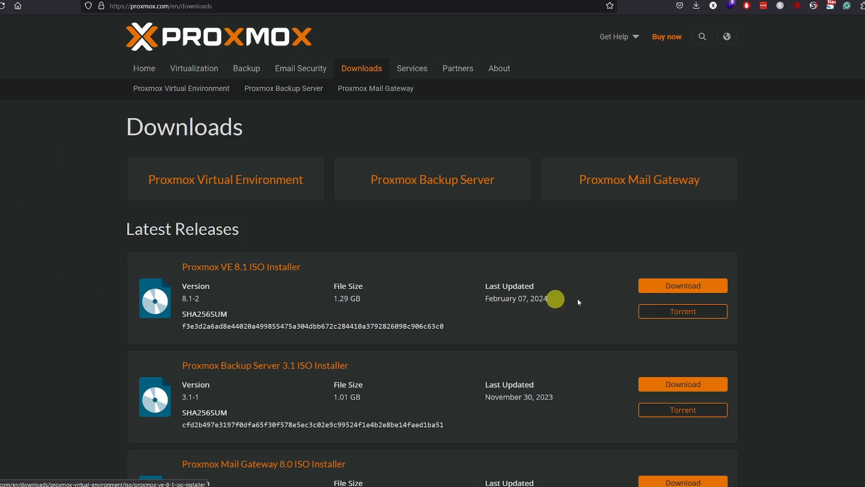
Step: Download the Proxmox VE 8.1 ISO installer proxmox-ve_8.1-2.iso and save it to a folder
click(682, 286)
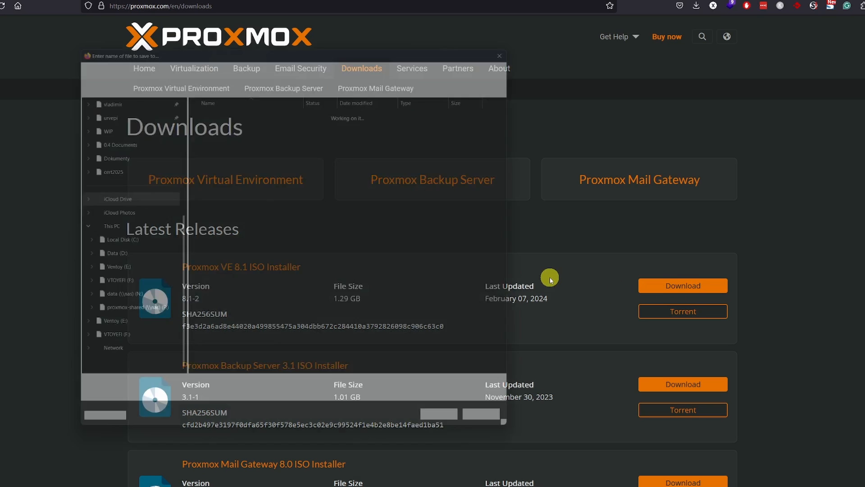
mouse_move(114, 181)
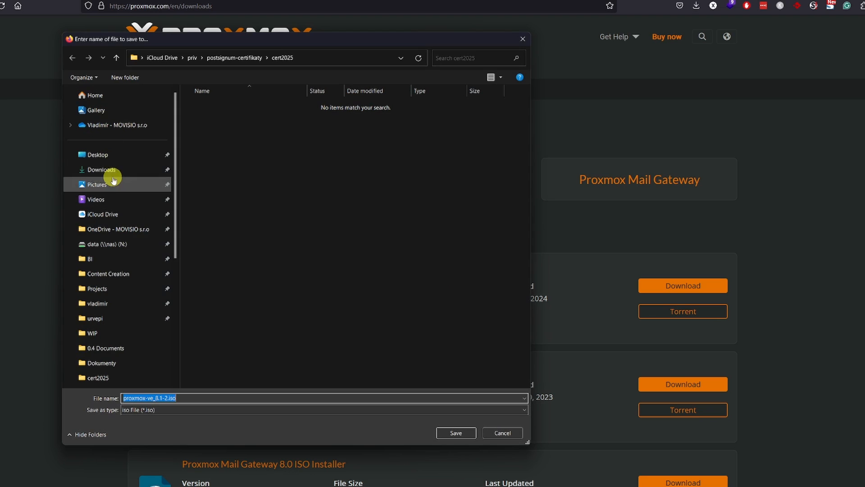
click(502, 432)
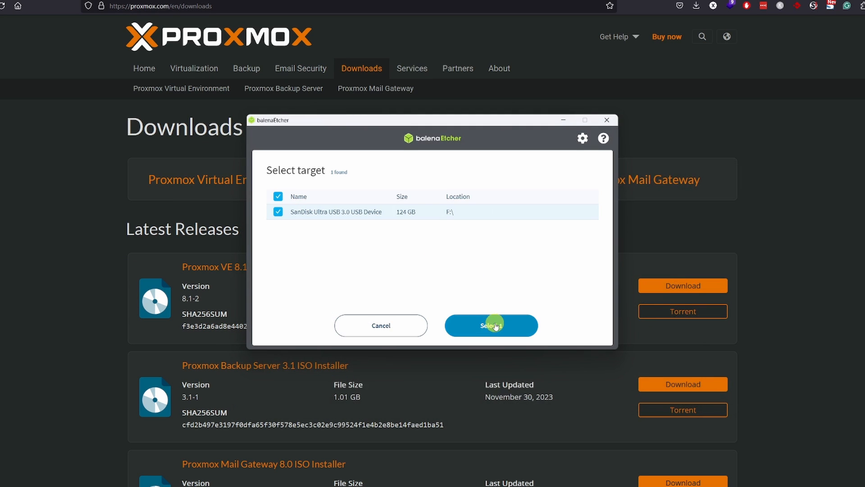
Step: Flash the ISO to the SanDisk Ultra USB 3.0 drive in balenaEtcher and close it
click(490, 325)
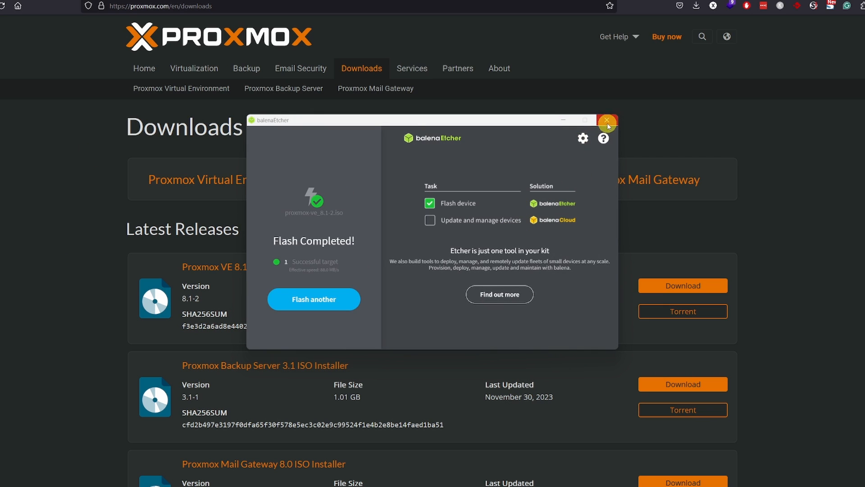
click(606, 121)
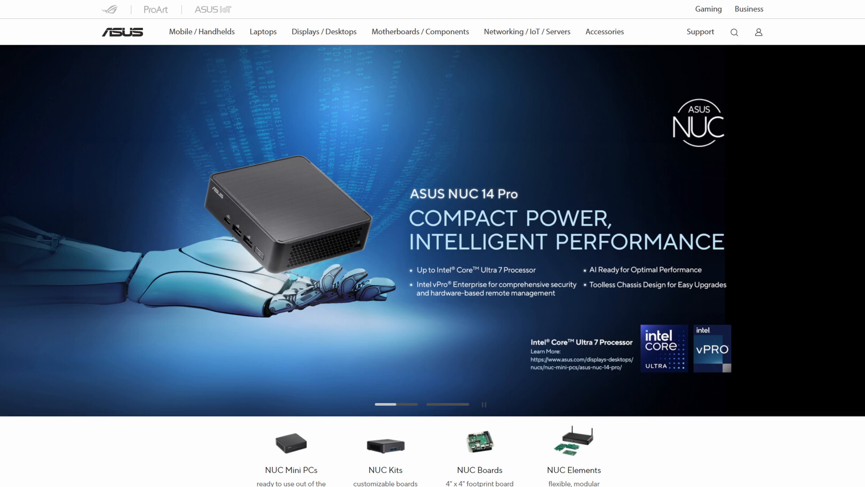
scroll(down, 3)
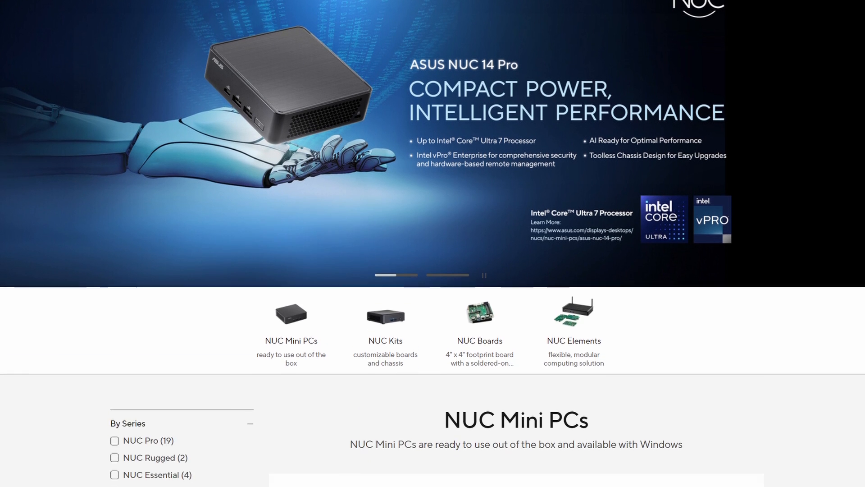
scroll(down, 3)
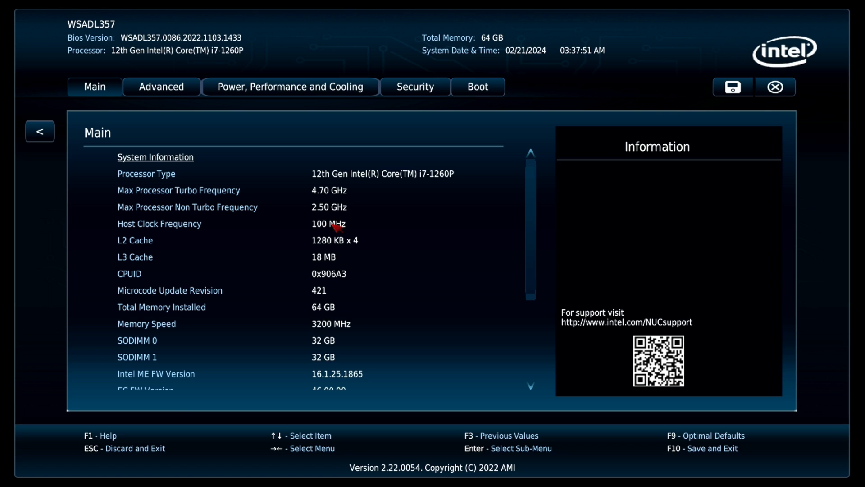
Step: Disable the onboard WLAN controller under Advanced > Onboard Devices in Intel Visual BIOS
click(162, 87)
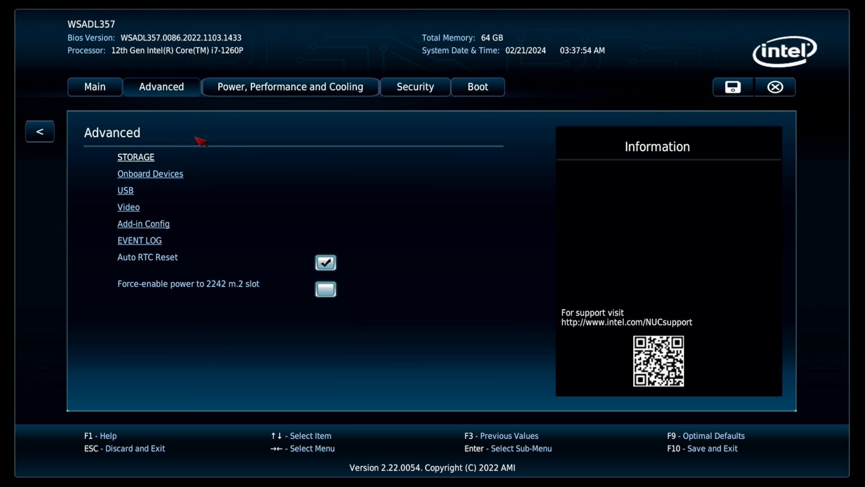
click(150, 173)
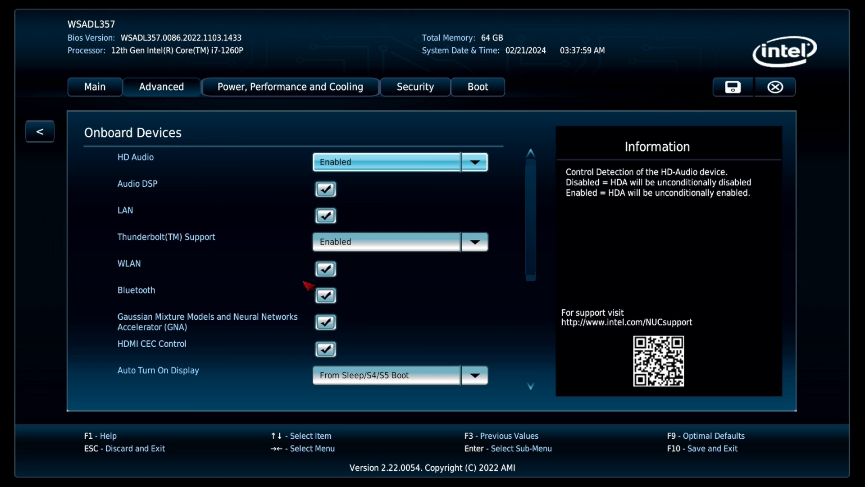
click(325, 268)
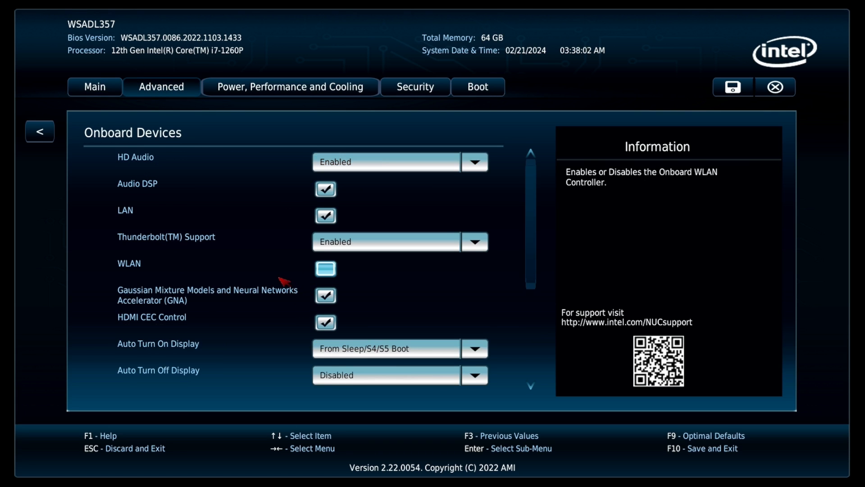
mouse_move(279, 278)
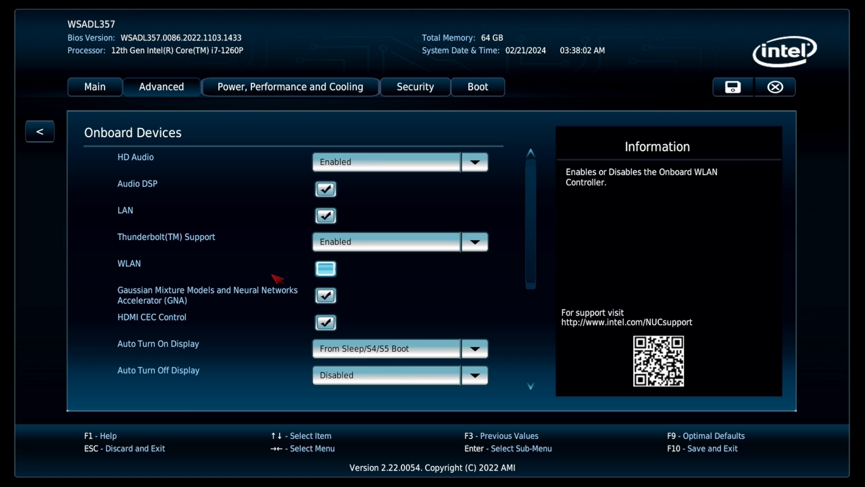
click(289, 87)
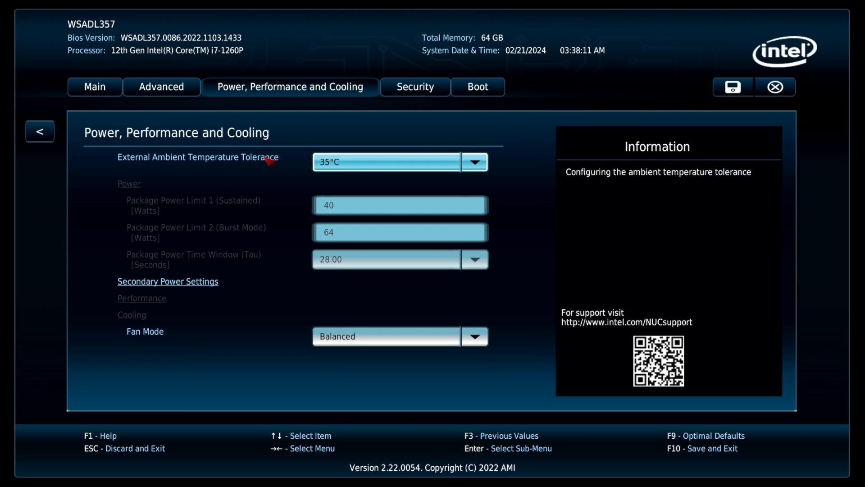
Step: Set After Power Failure to Power On in the Secondary Power Settings
click(167, 281)
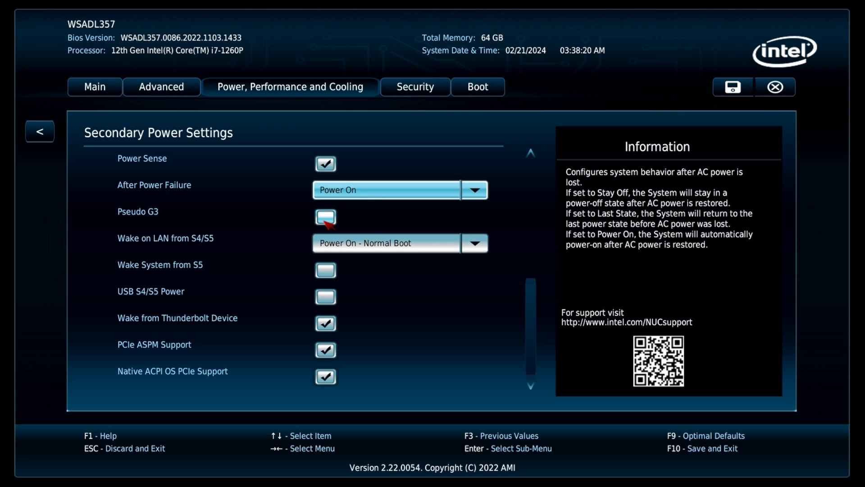
click(477, 87)
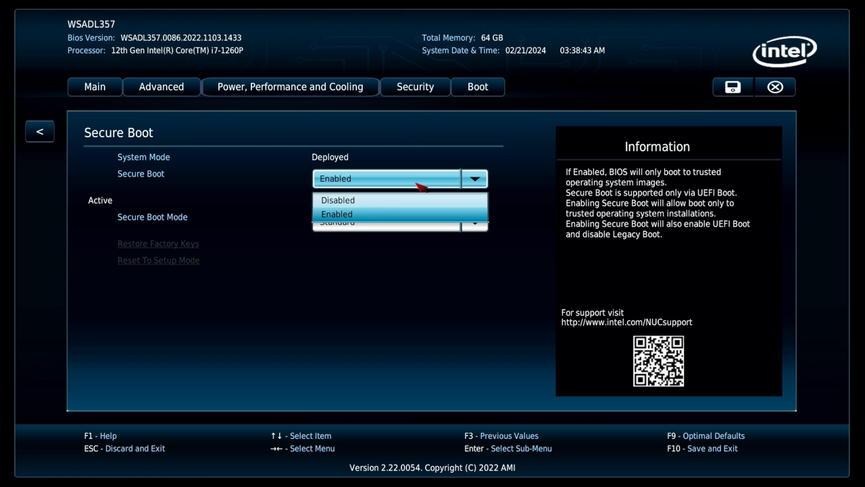
Step: Set Secure Boot to Disabled and save the firmware configuration on exit
click(337, 200)
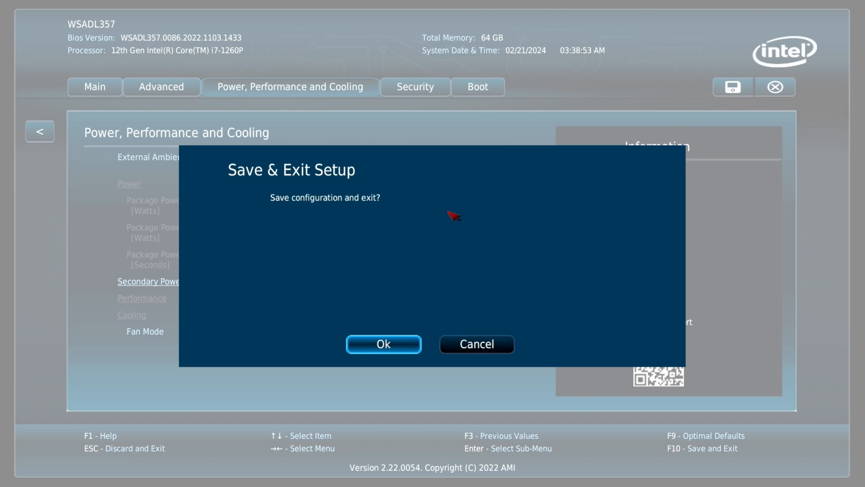
click(382, 343)
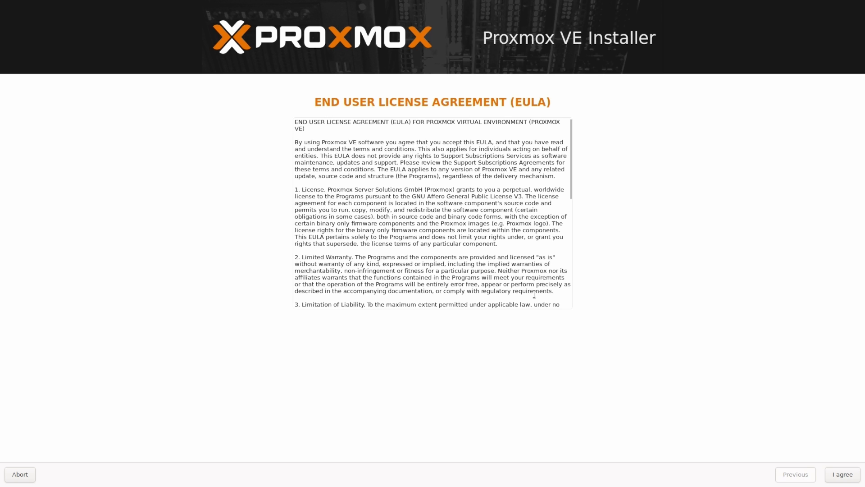
mouse_move(499, 252)
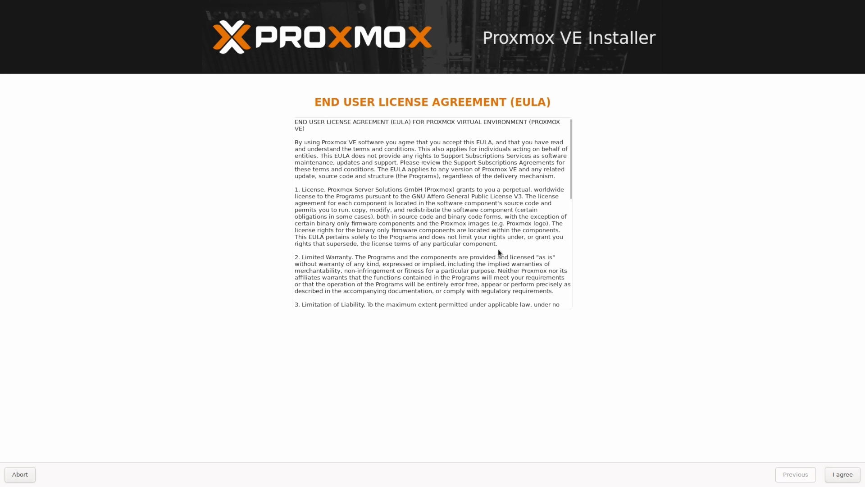
Step: Accept the license and keep the NVMe target disk with ext4 filesystem in Harddisk options
click(842, 474)
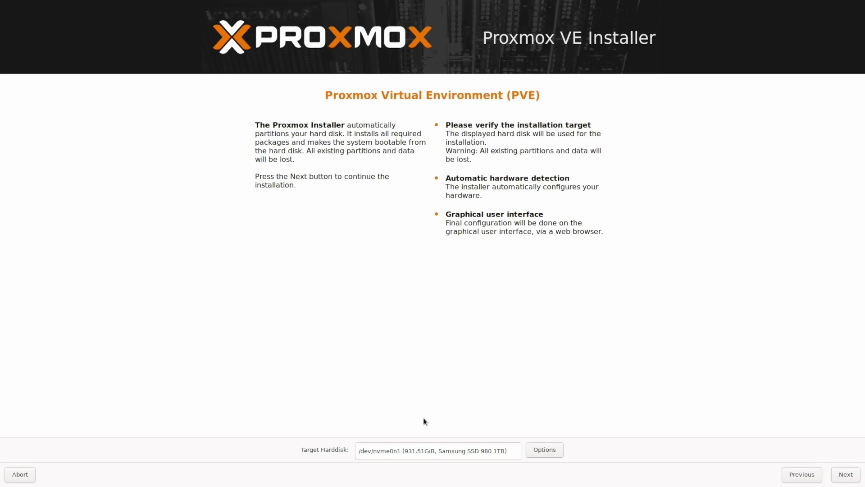
click(543, 449)
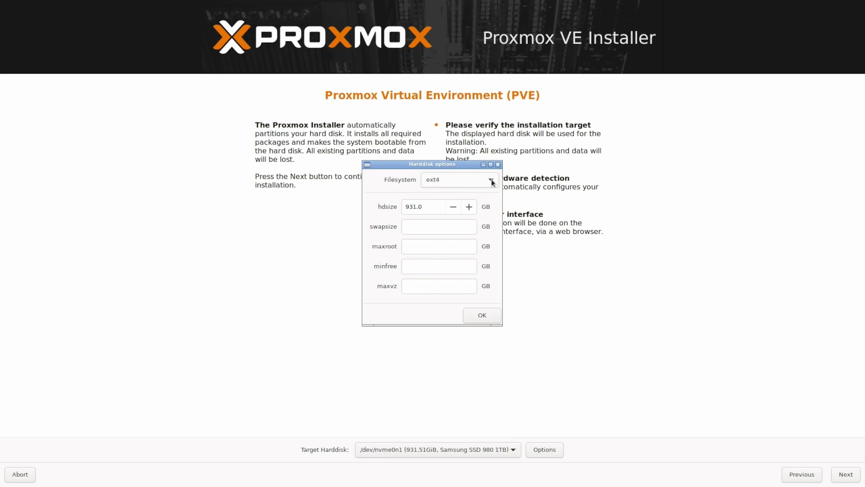
click(491, 179)
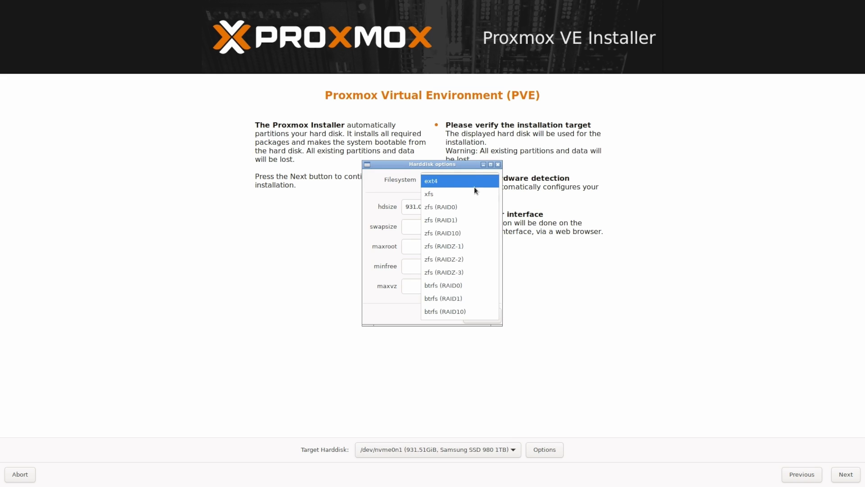
mouse_move(467, 220)
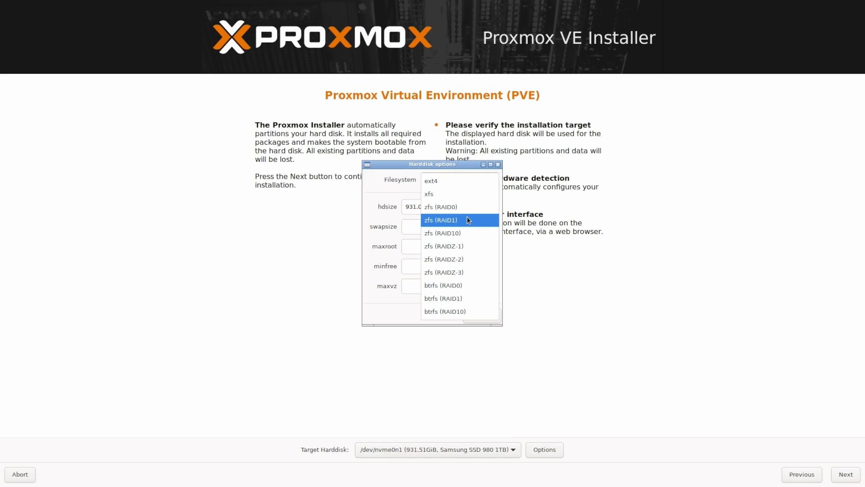
click(430, 180)
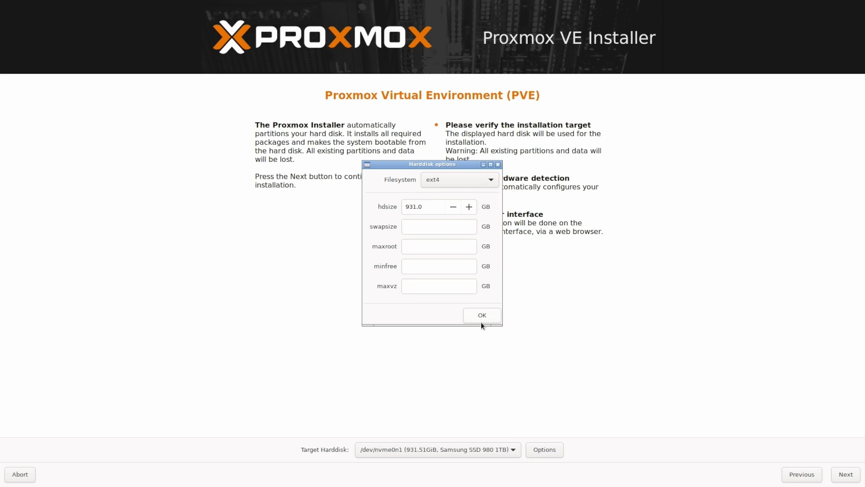
click(481, 314)
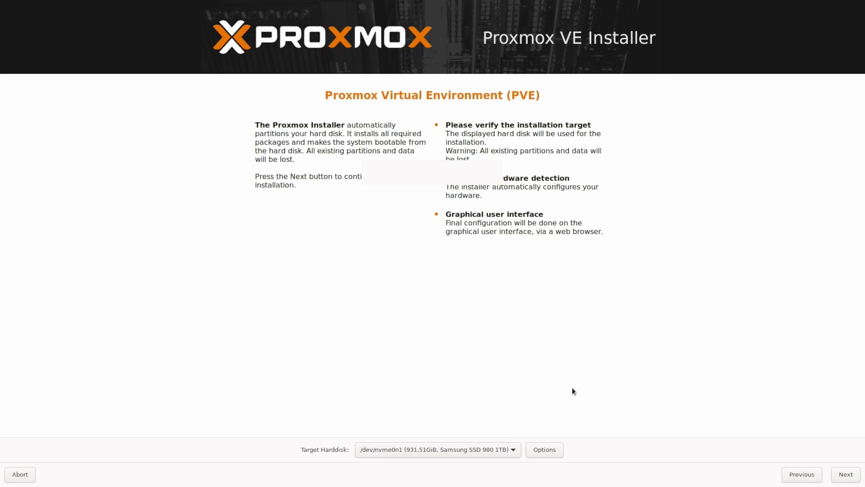
click(845, 474)
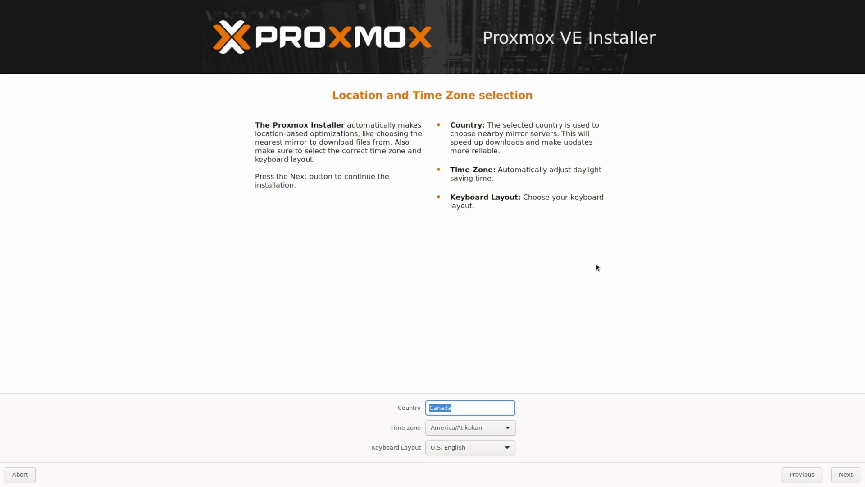
text(Czechia)
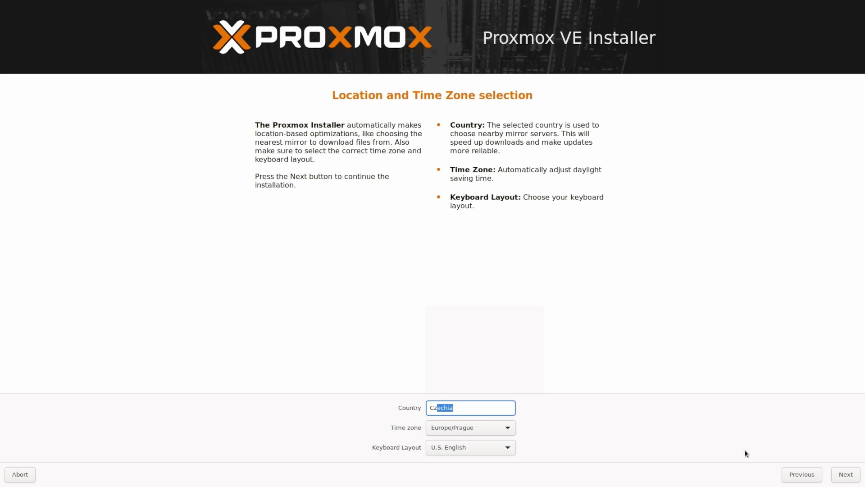
click(845, 474)
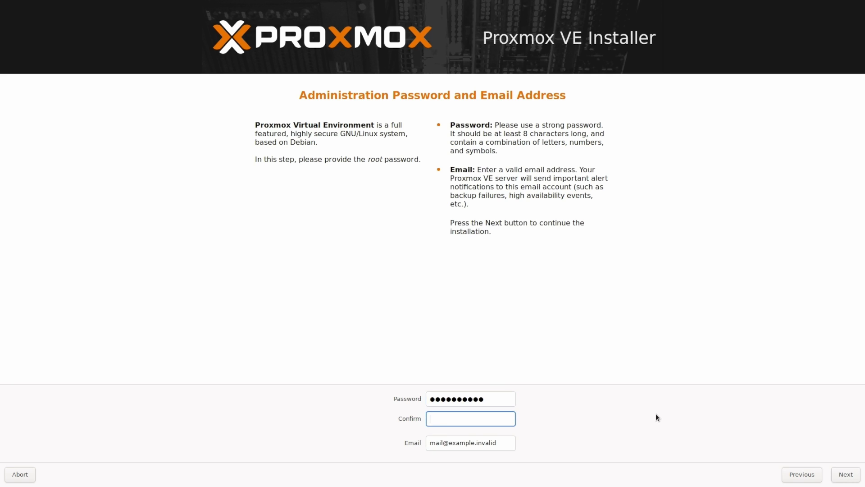
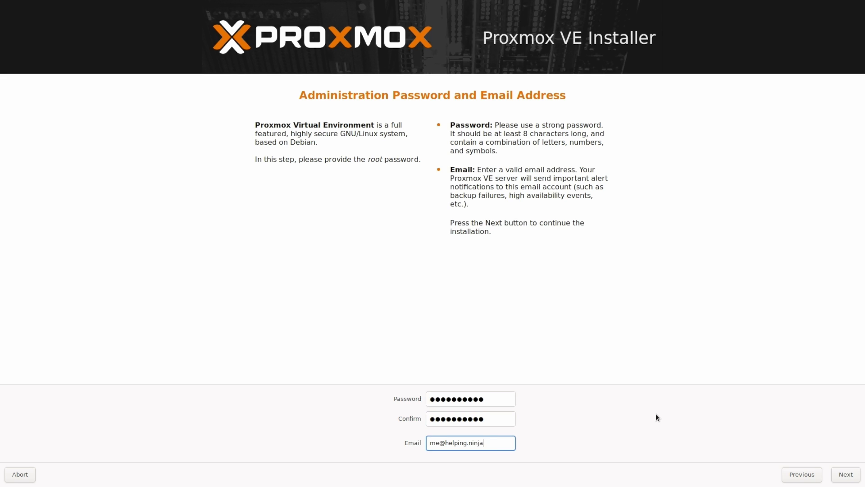
click(844, 474)
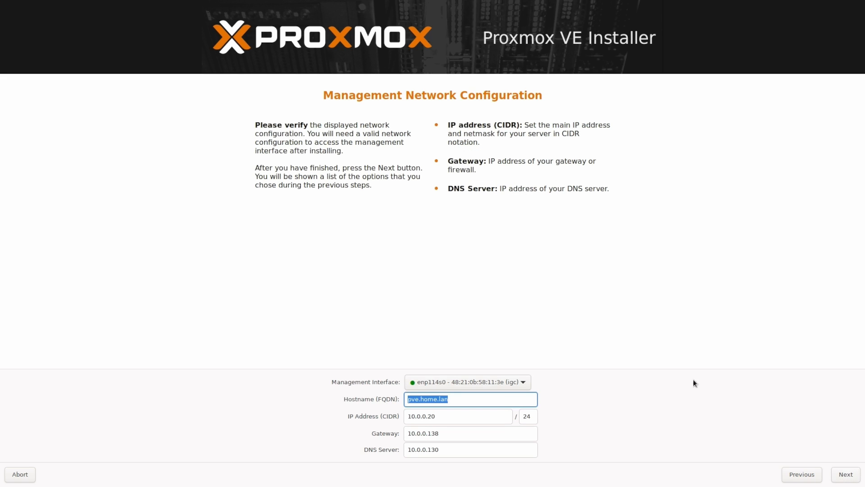
mouse_move(465, 407)
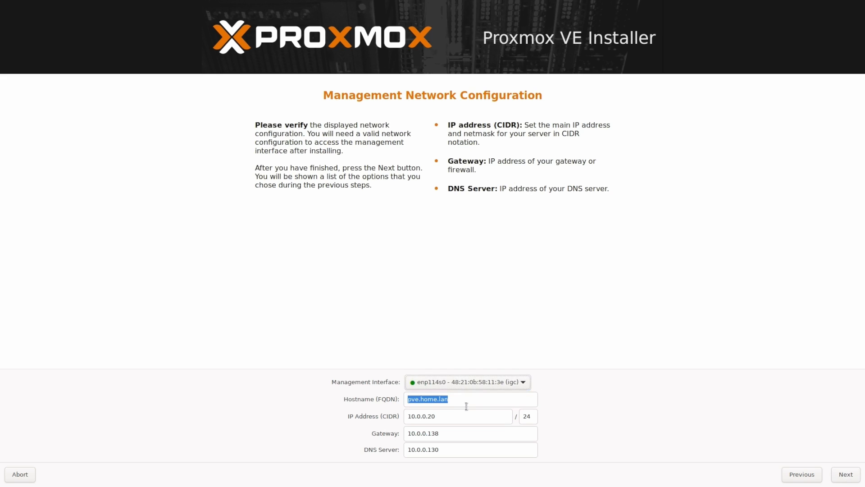
Step: Set hostname waterdeep.home.lan and IP 10.0.0.123/24 and confirm the network settings
text(waterdee)
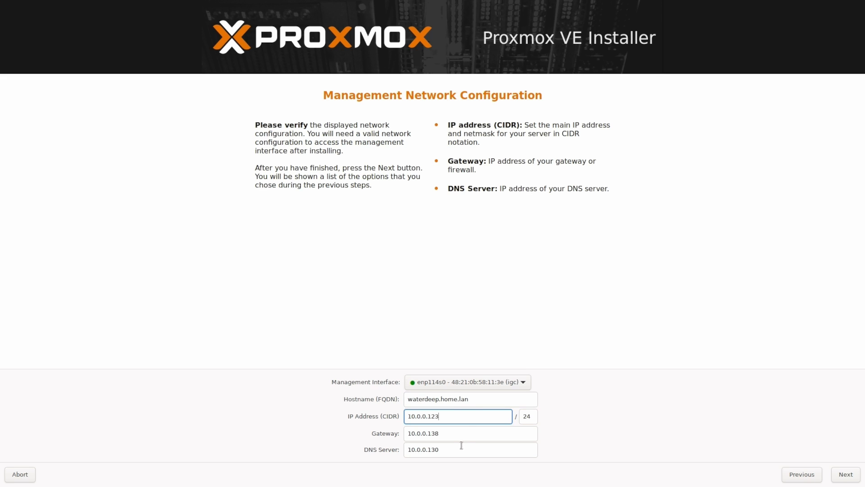
mouse_move(503, 441)
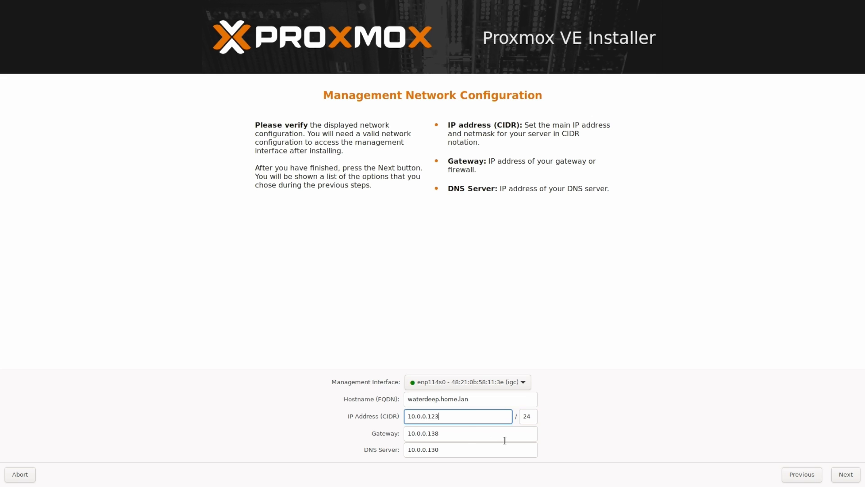
mouse_move(801, 468)
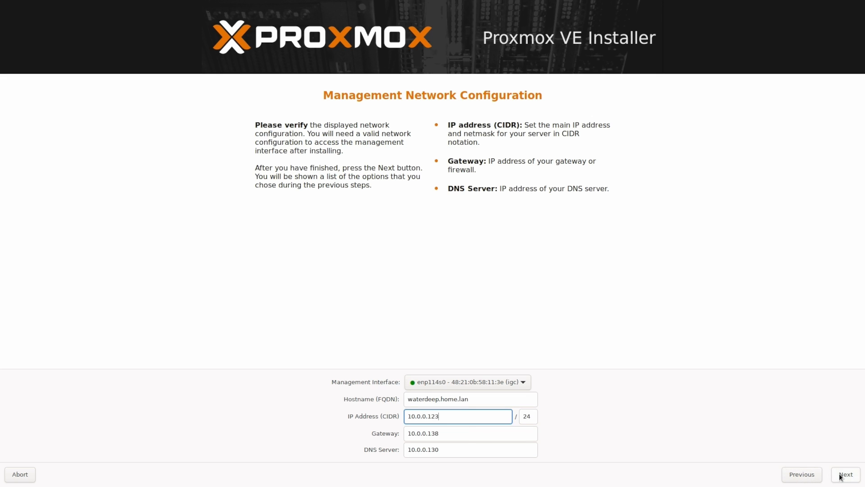
click(844, 474)
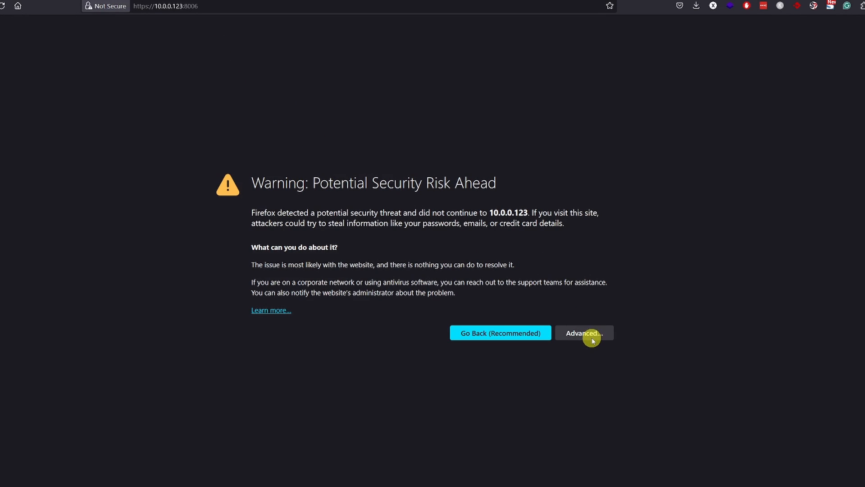
Step: Bypass the certificate warning for 10.0.0.123:8006 via Advanced > Accept the Risk and Continue
click(583, 333)
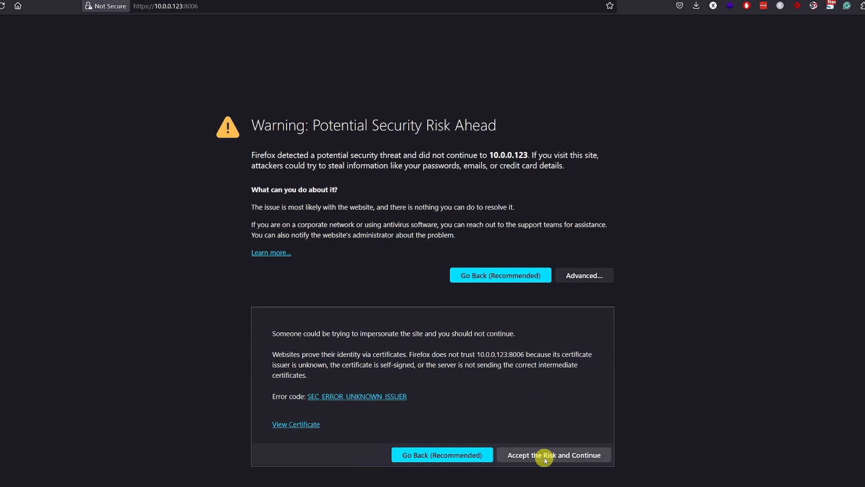
click(554, 454)
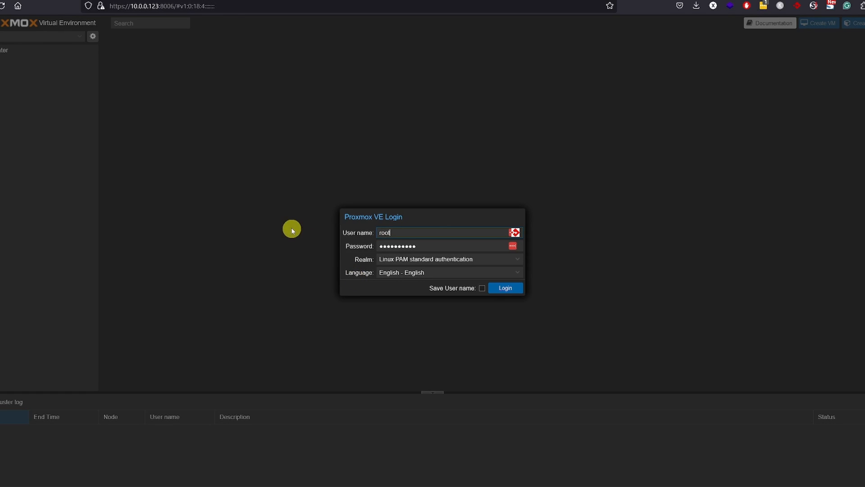
mouse_move(472, 277)
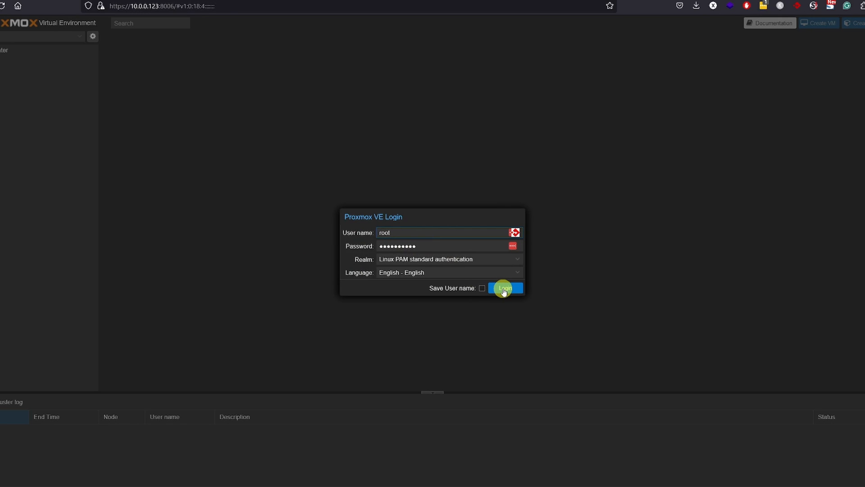
Step: Log in as root to the Proxmox VE web interface showing the waterdeep Datacenter view
click(503, 288)
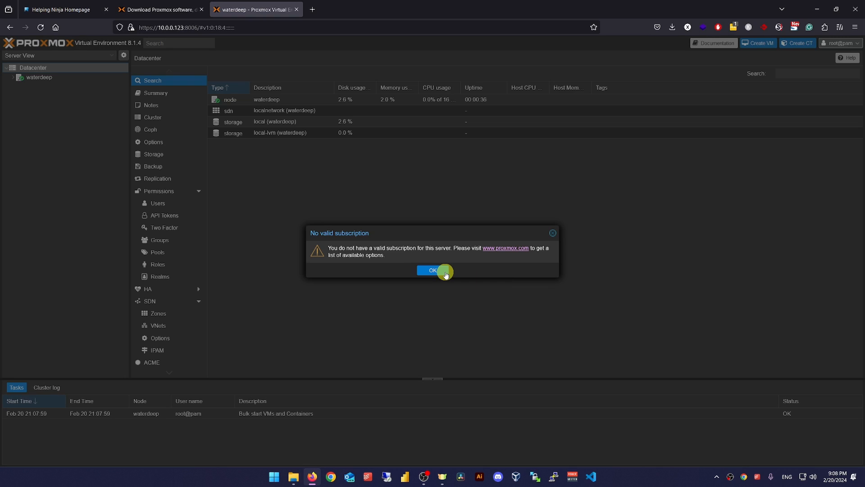
Step: Dismiss the no-subscription notice and expand the waterdeep node to show localnetwork, local and local-lvm
click(432, 269)
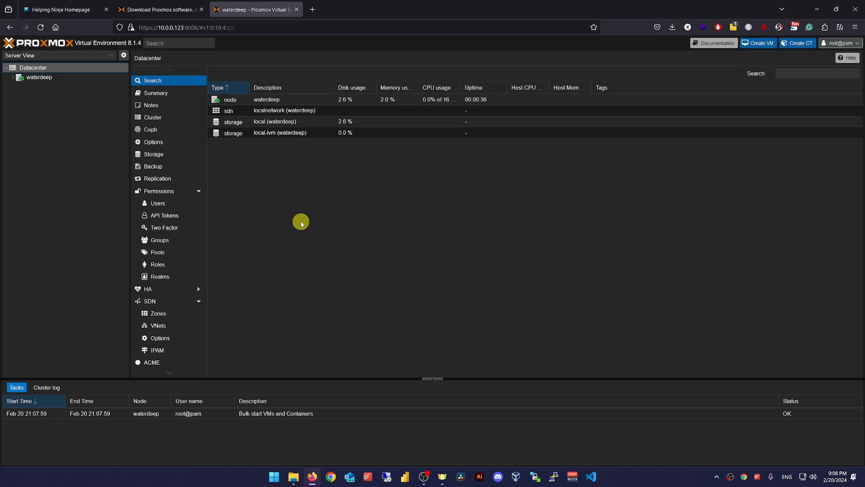
mouse_move(53, 117)
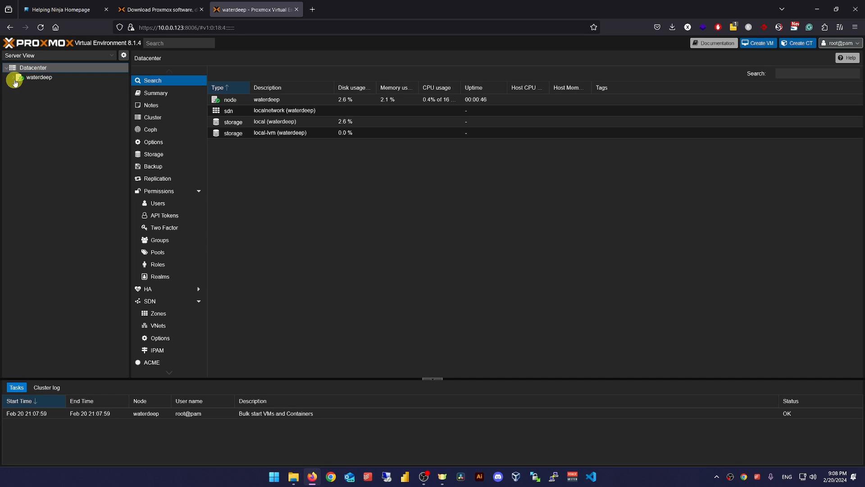
click(39, 78)
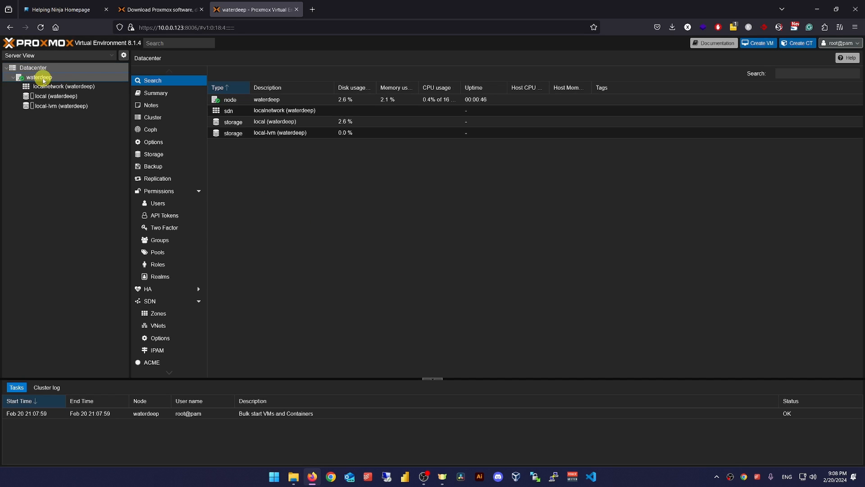
mouse_move(63, 86)
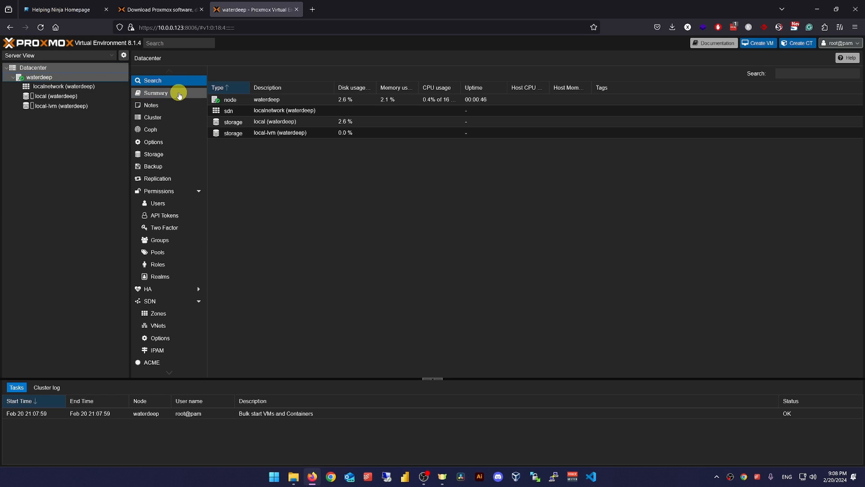
Step: Show the Datacenter summary: one online node, 2% memory, 0% CPU and storage, no subscription
click(156, 92)
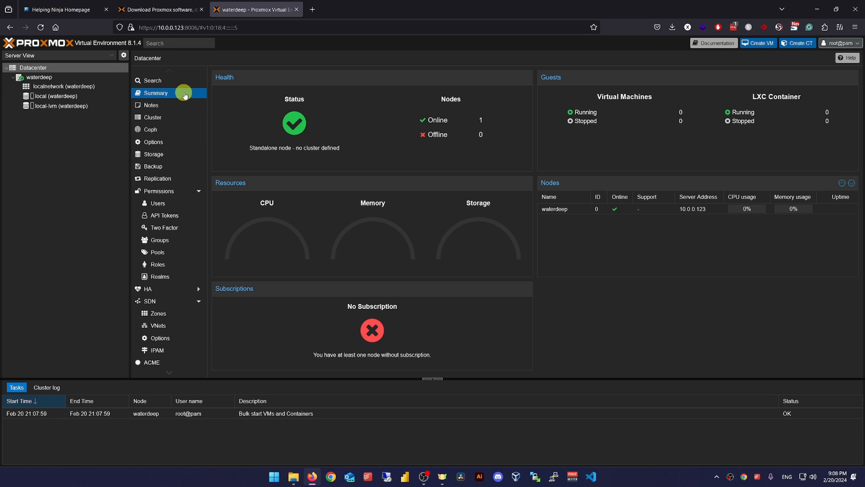
mouse_move(357, 121)
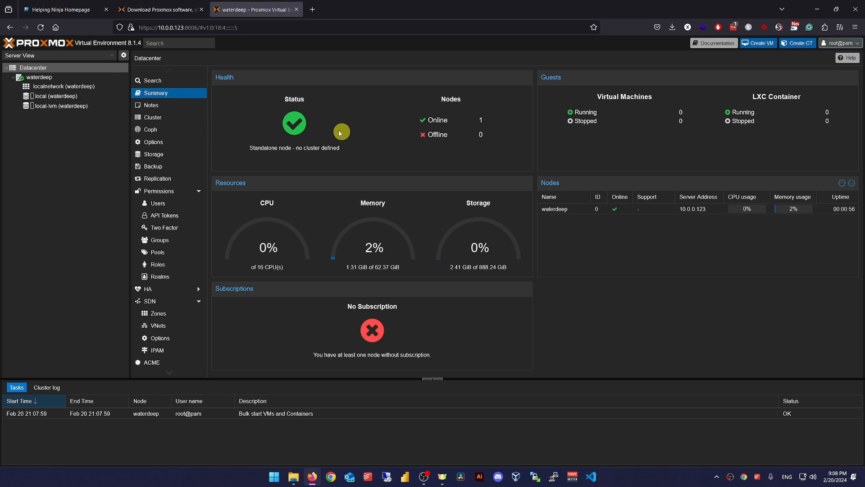
mouse_move(649, 115)
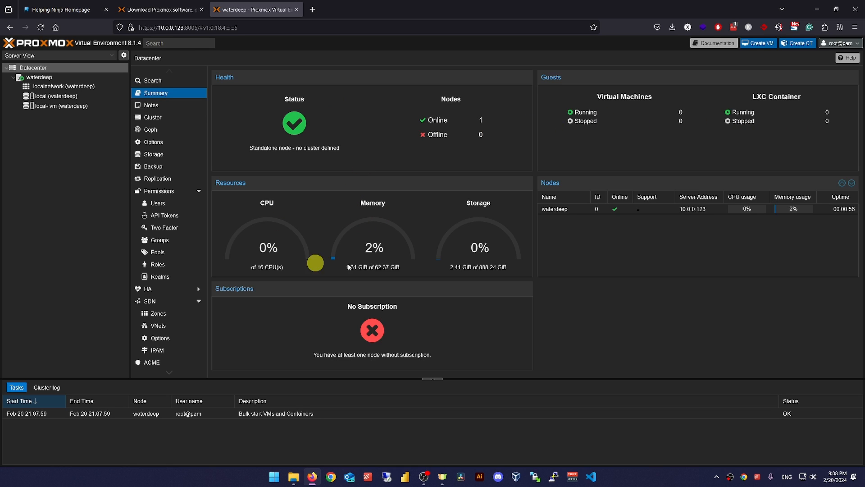
mouse_move(242, 105)
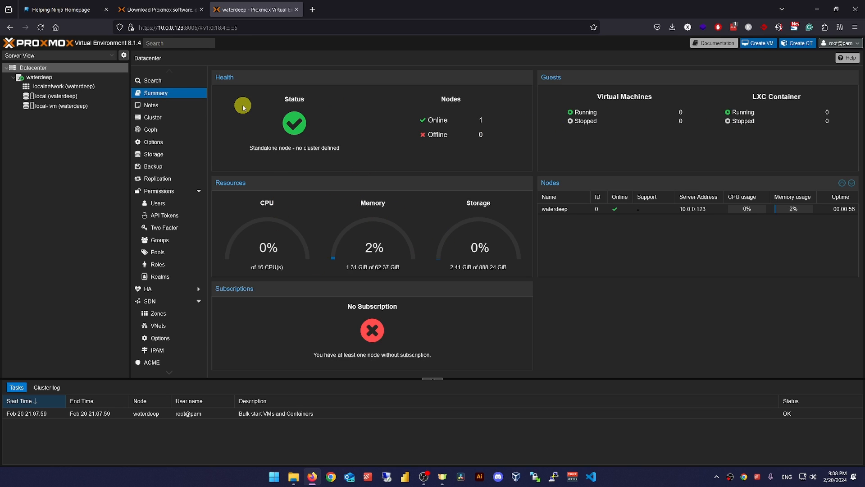
mouse_move(177, 105)
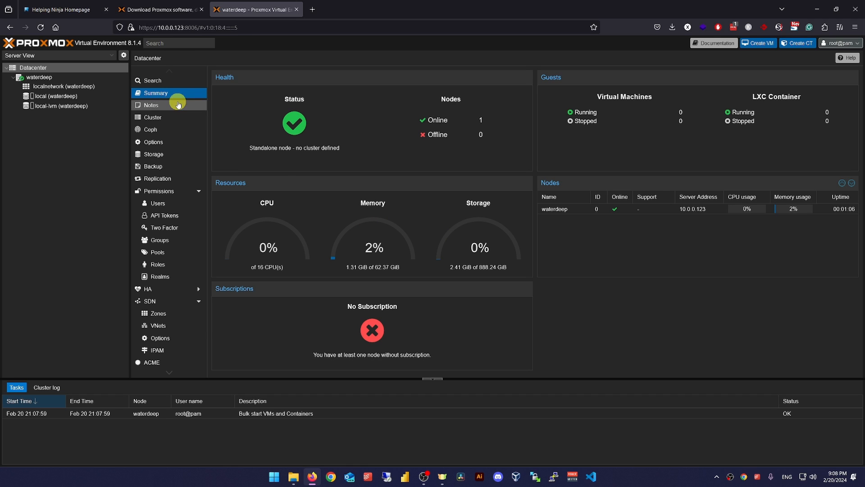
scroll(down, 3)
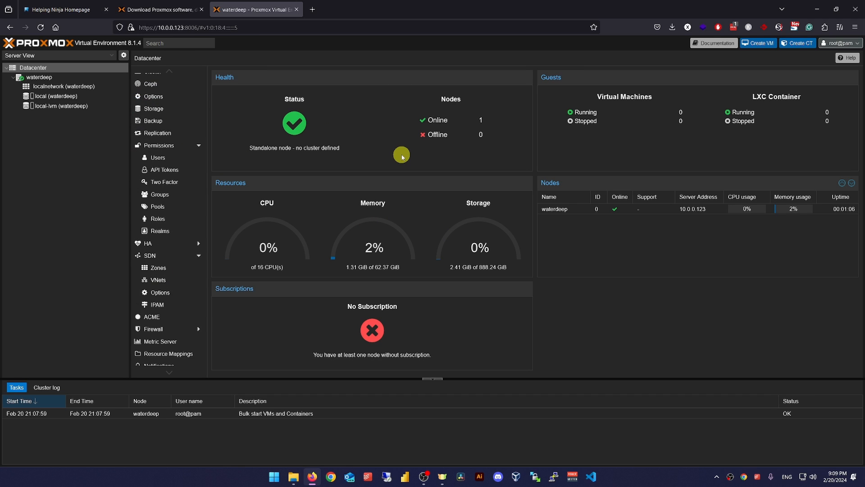